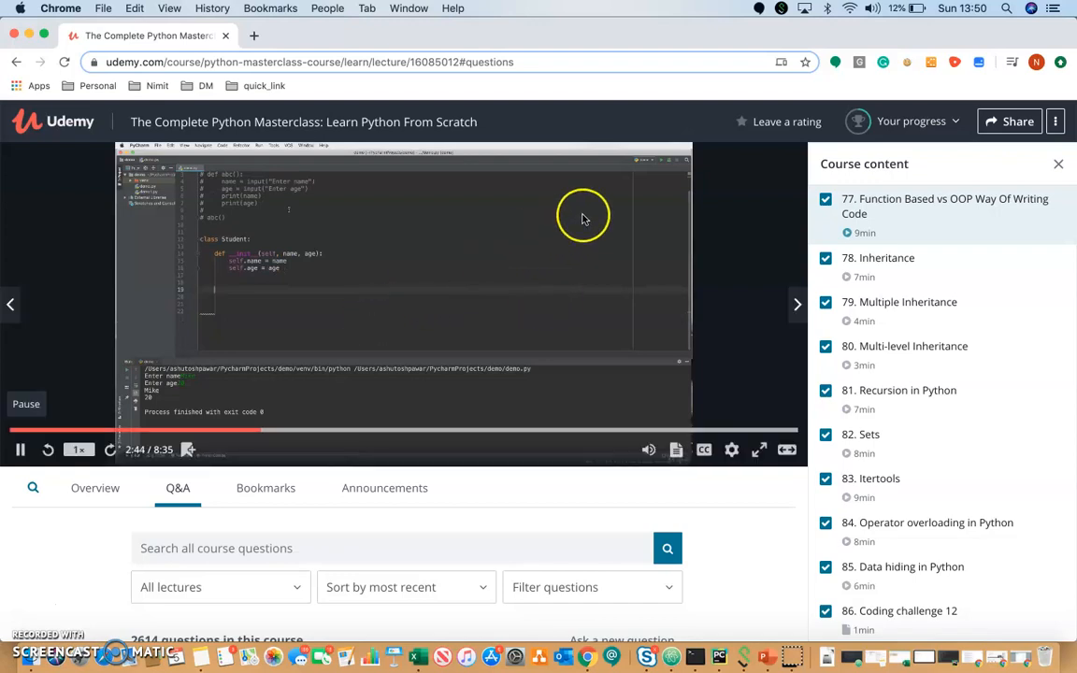
Check the system sound output, then raise the lecture volume near full and leave it paused
left_click(867, 8)
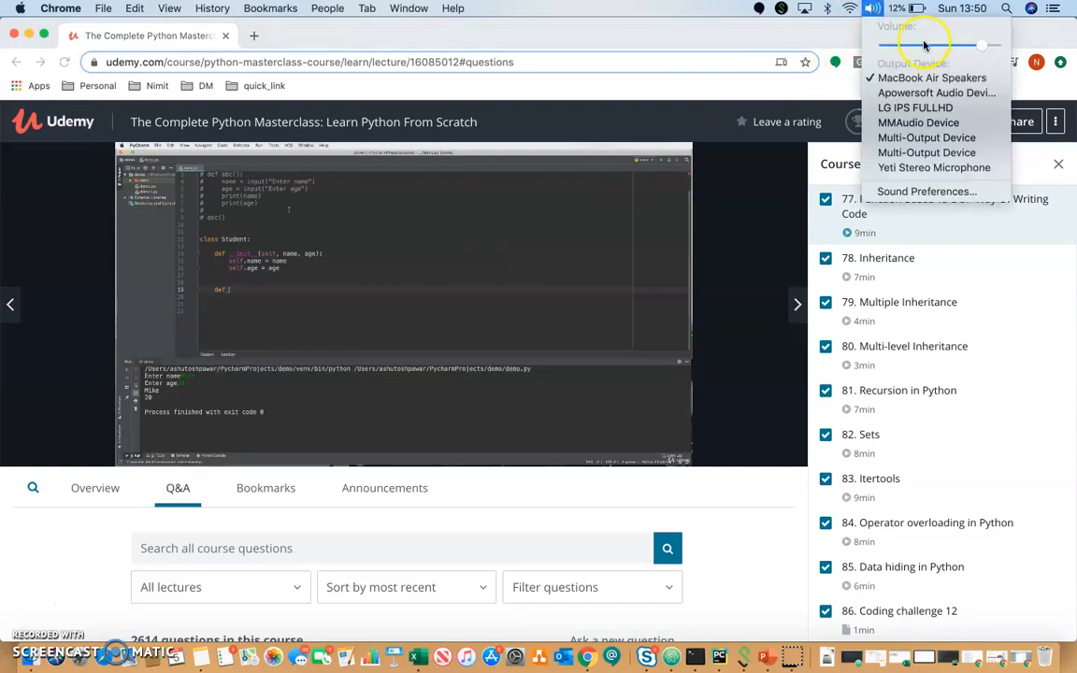
left_click(714, 190)
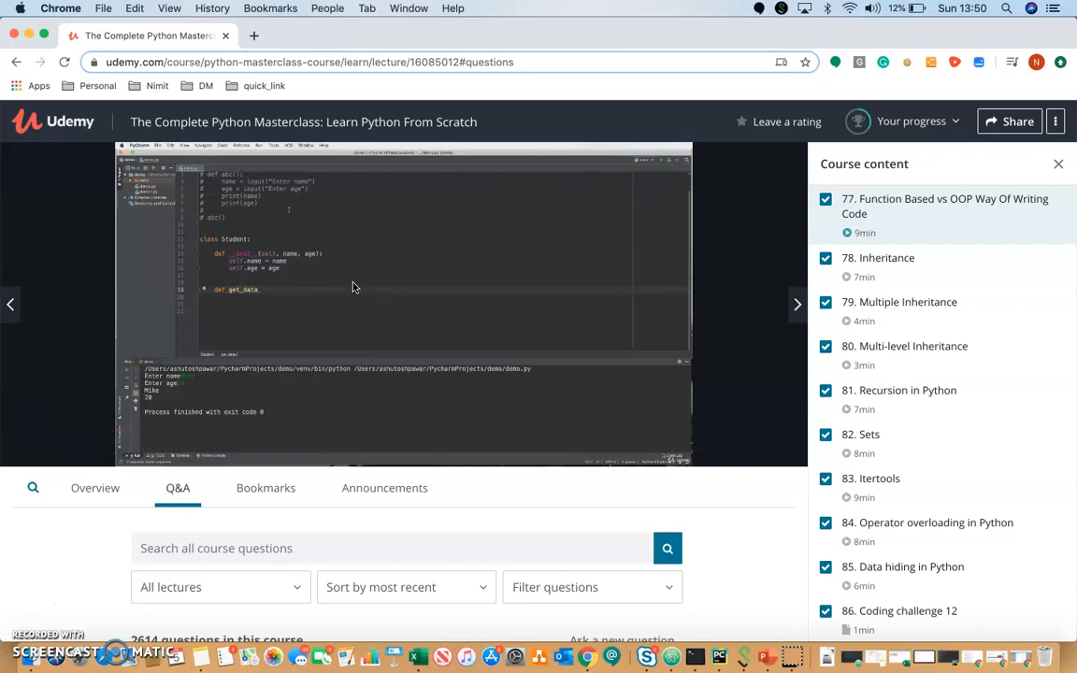
left_click(402, 299)
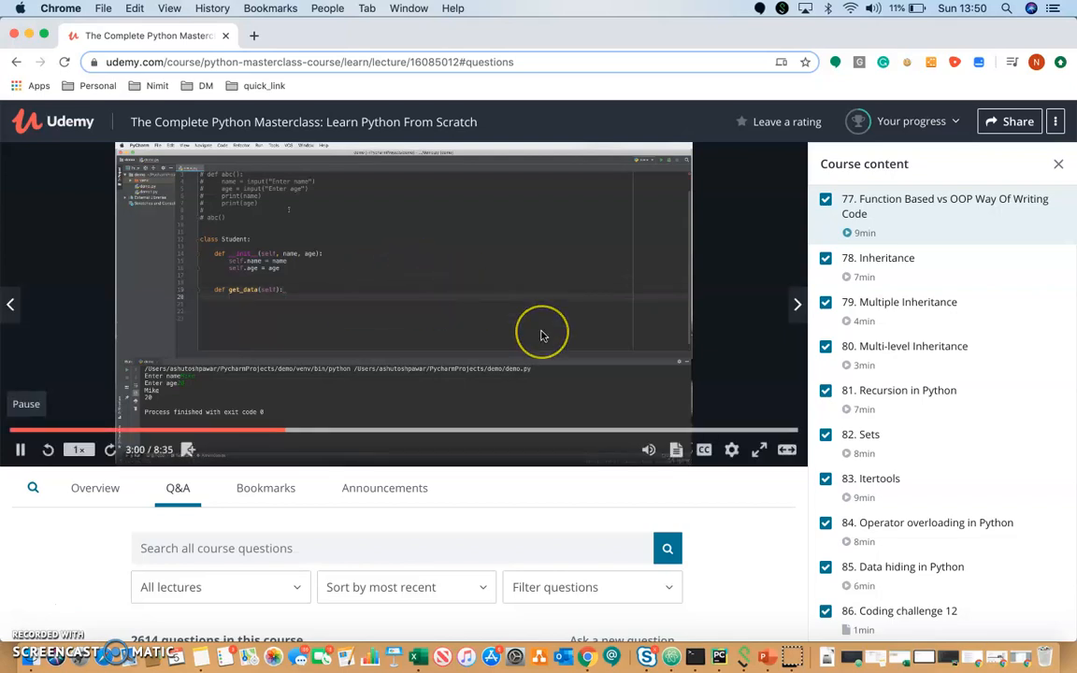
mouse_move(622, 385)
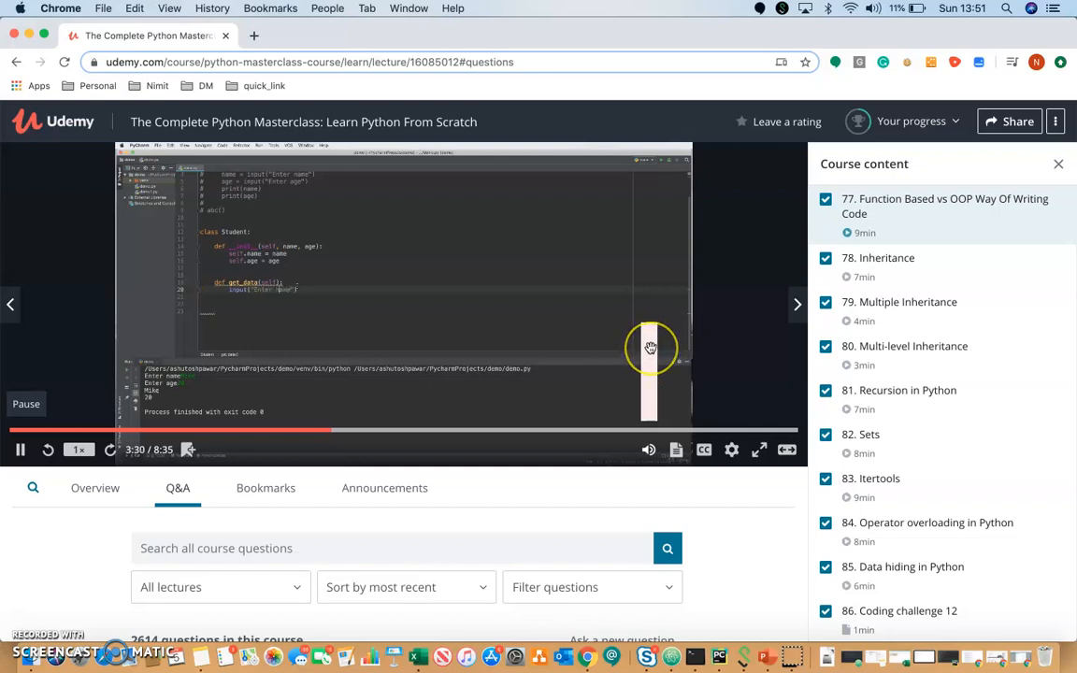
mouse_move(533, 366)
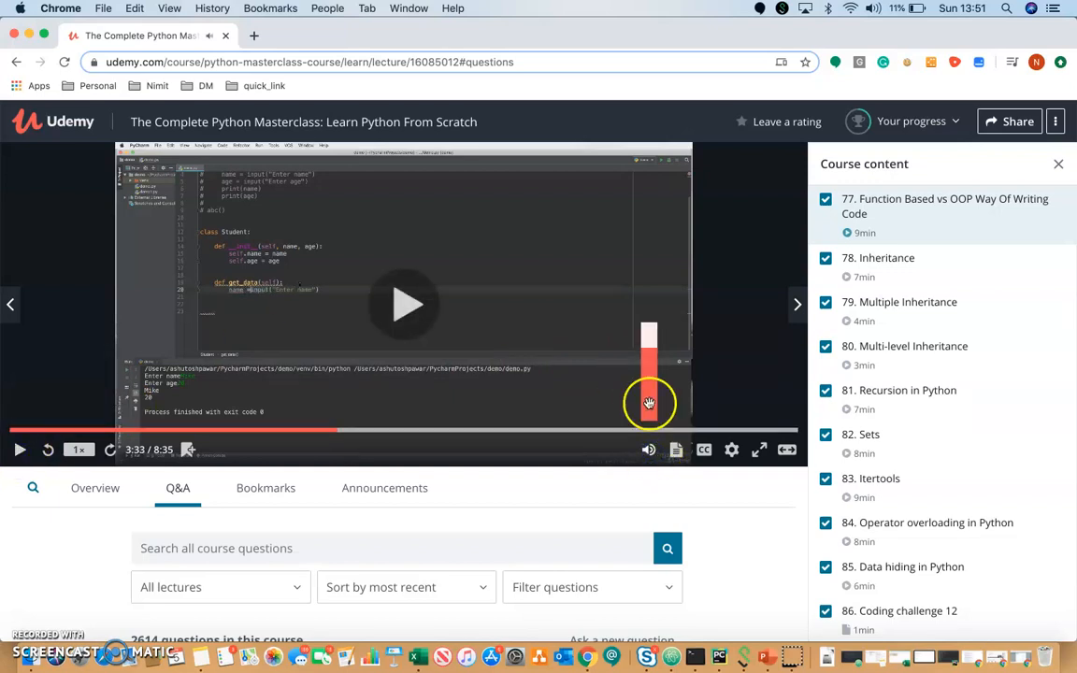
mouse_move(654, 381)
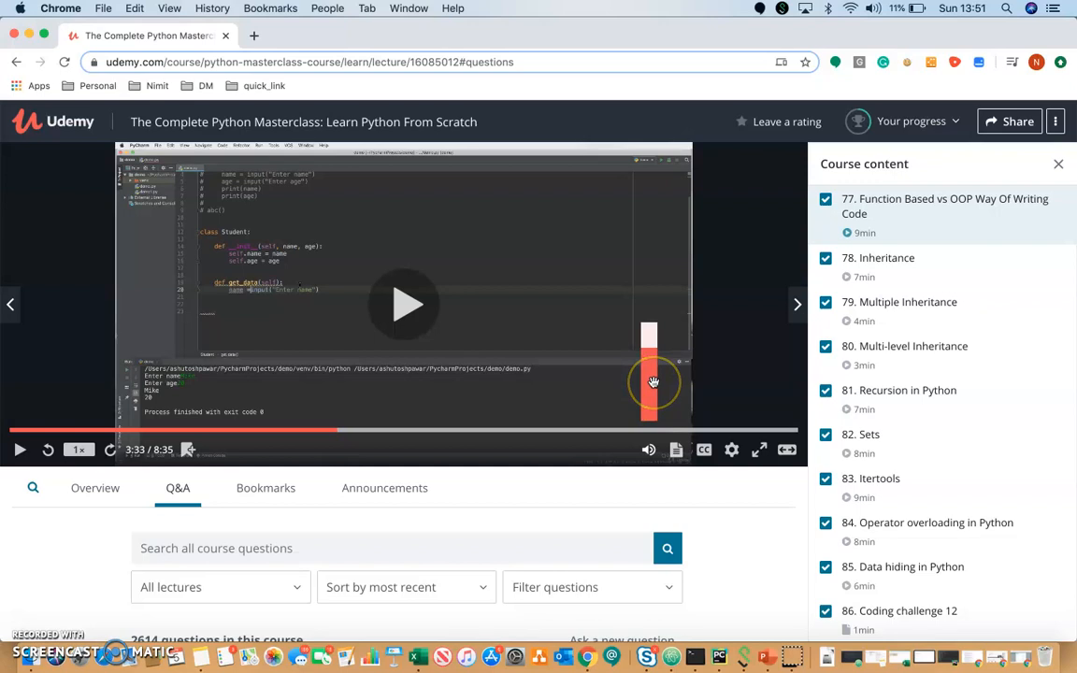
mouse_move(632, 355)
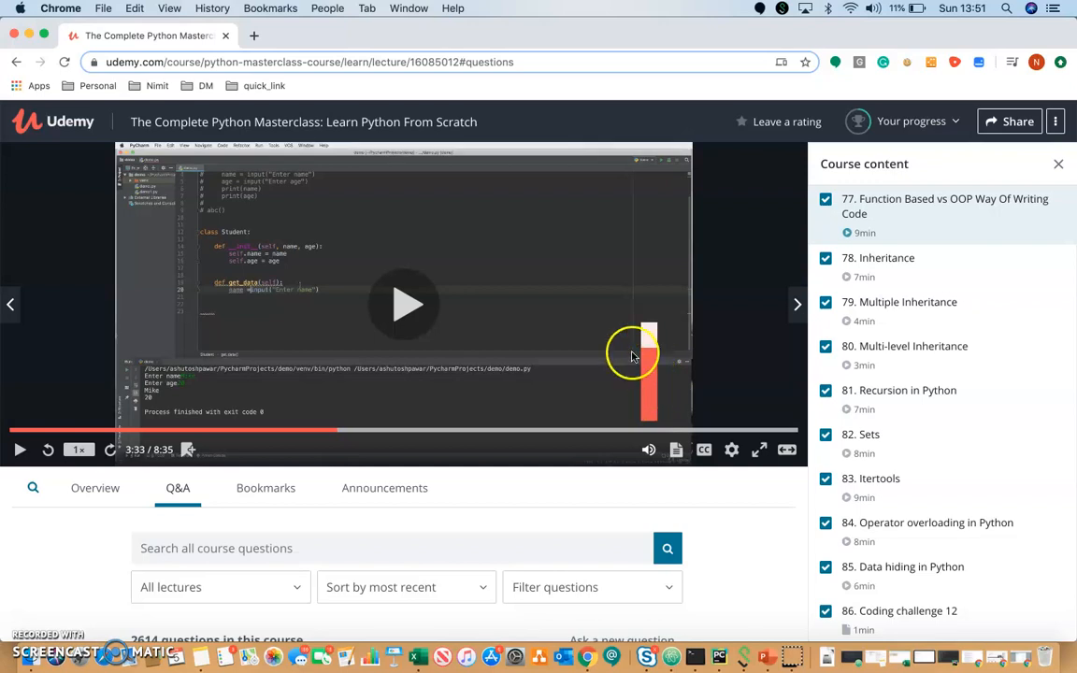
mouse_move(471, 344)
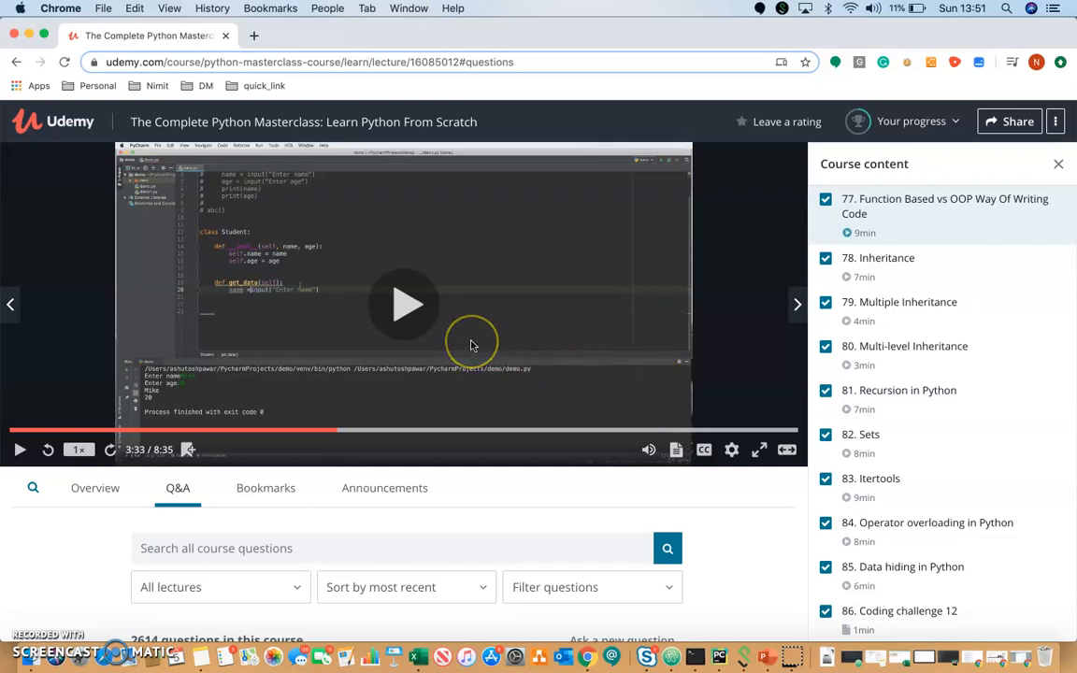